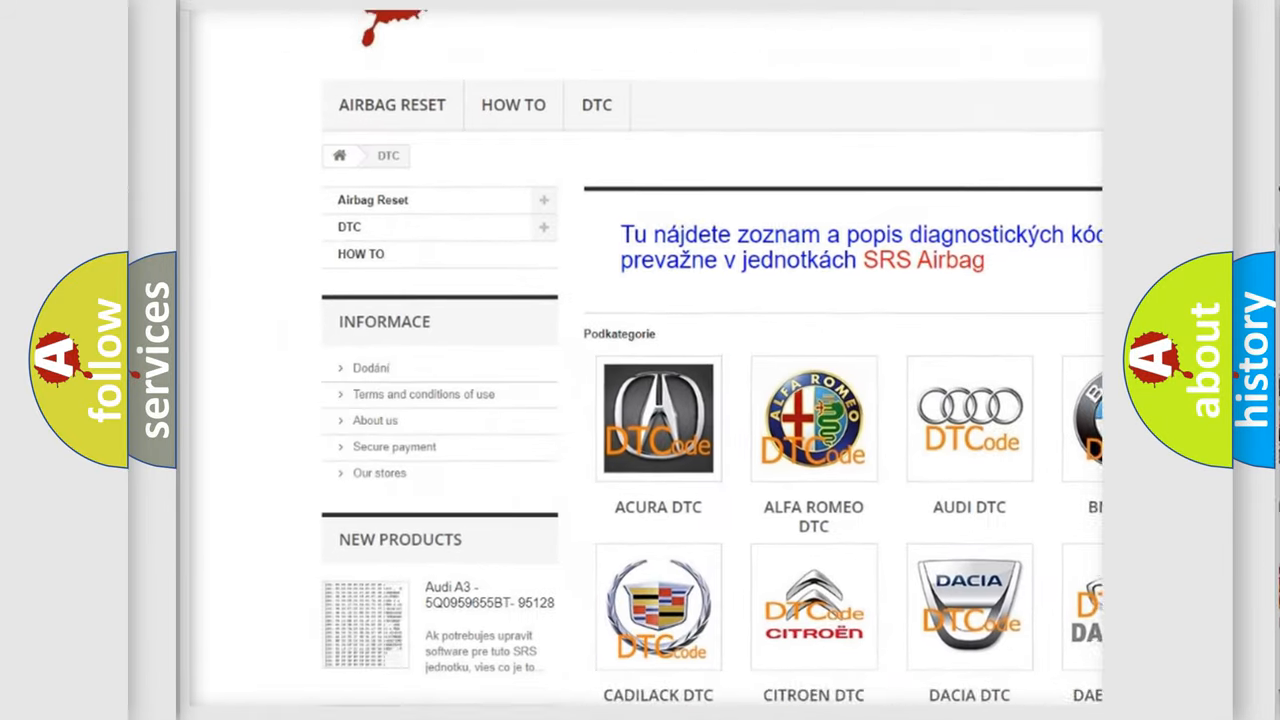
{"action": "scroll", "scroll_direction": "down", "scroll_amount": 3}
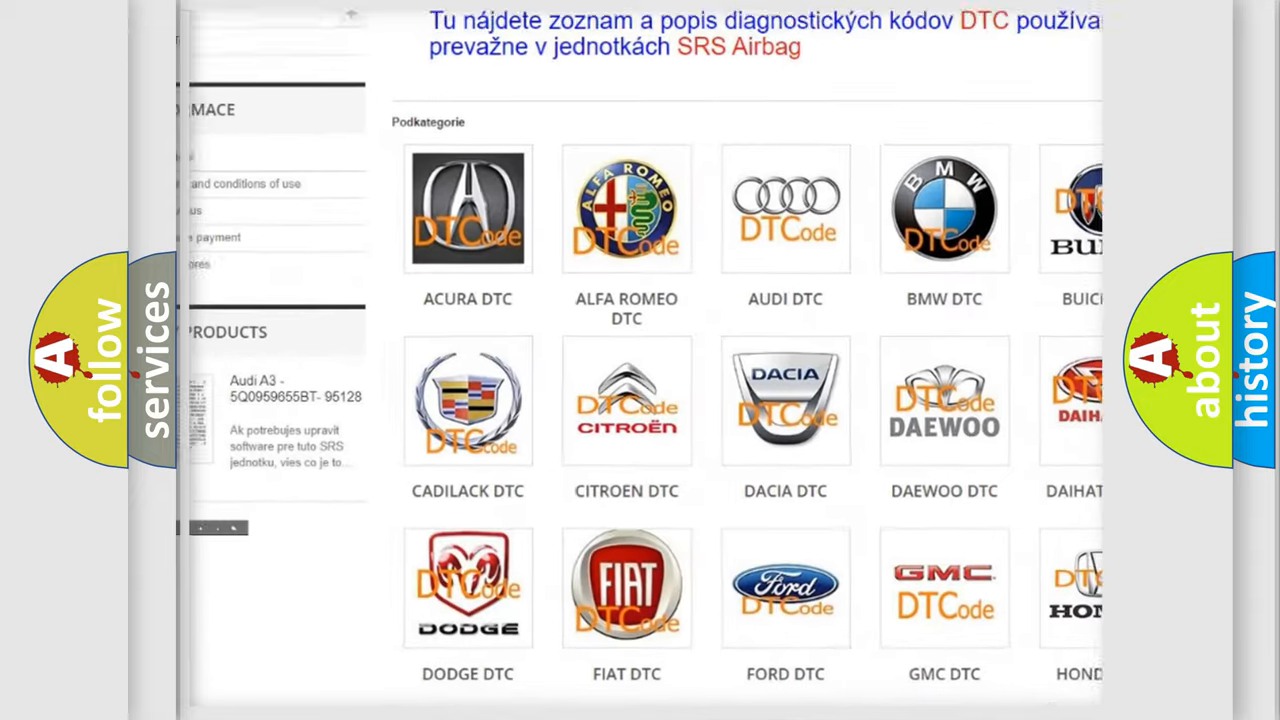
{"action": "scroll", "scroll_direction": "down", "scroll_amount": 3}
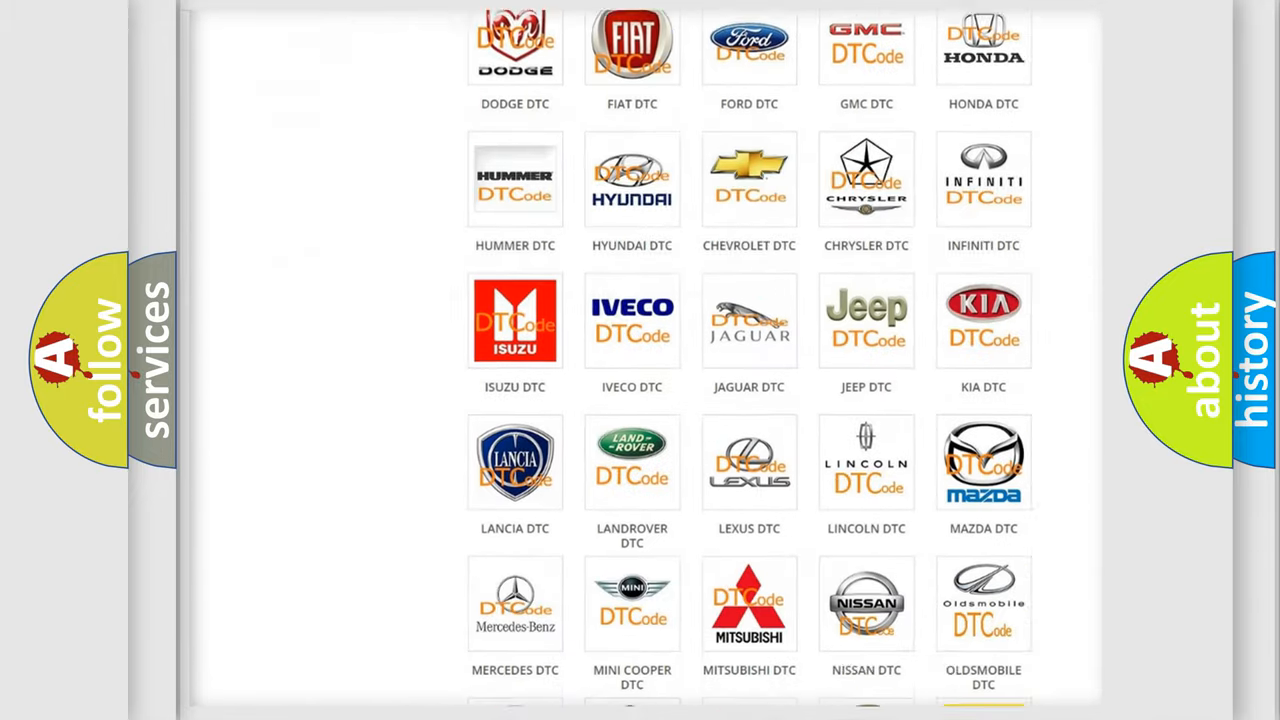
{"action": "scroll", "scroll_direction": "down", "scroll_amount": 3}
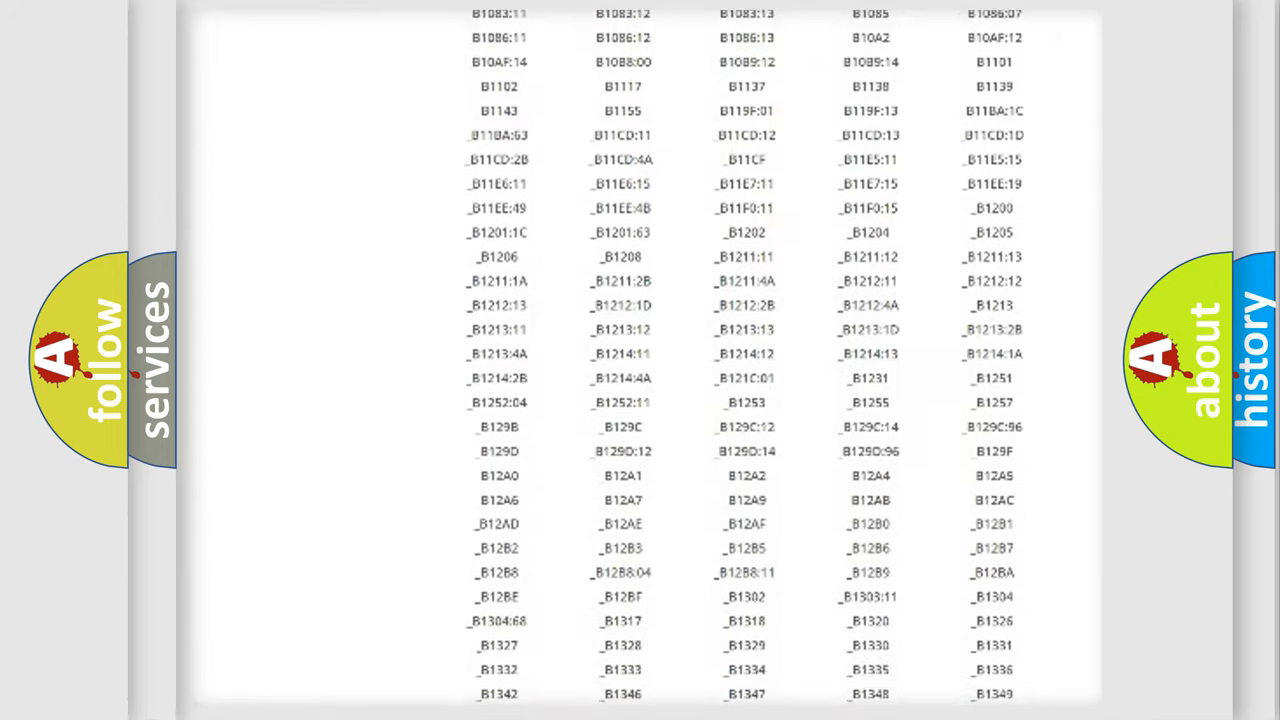
{"action": "scroll", "scroll_direction": "down", "scroll_amount": 3}
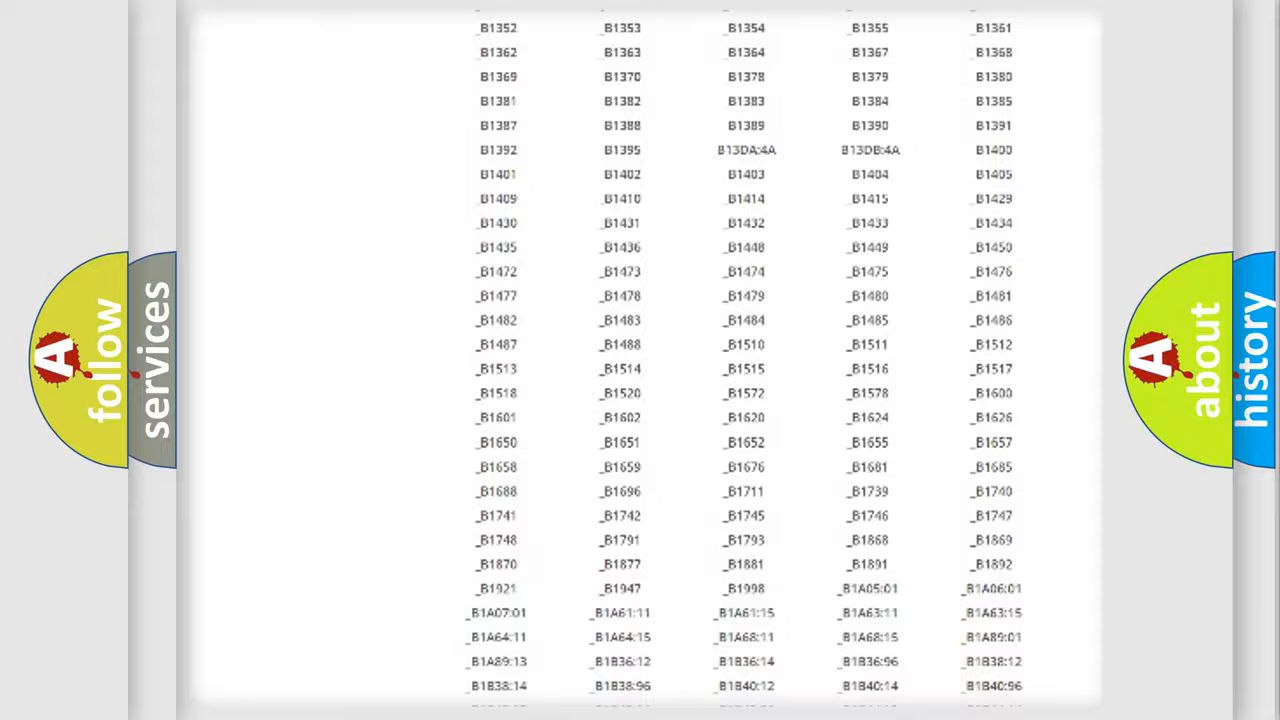